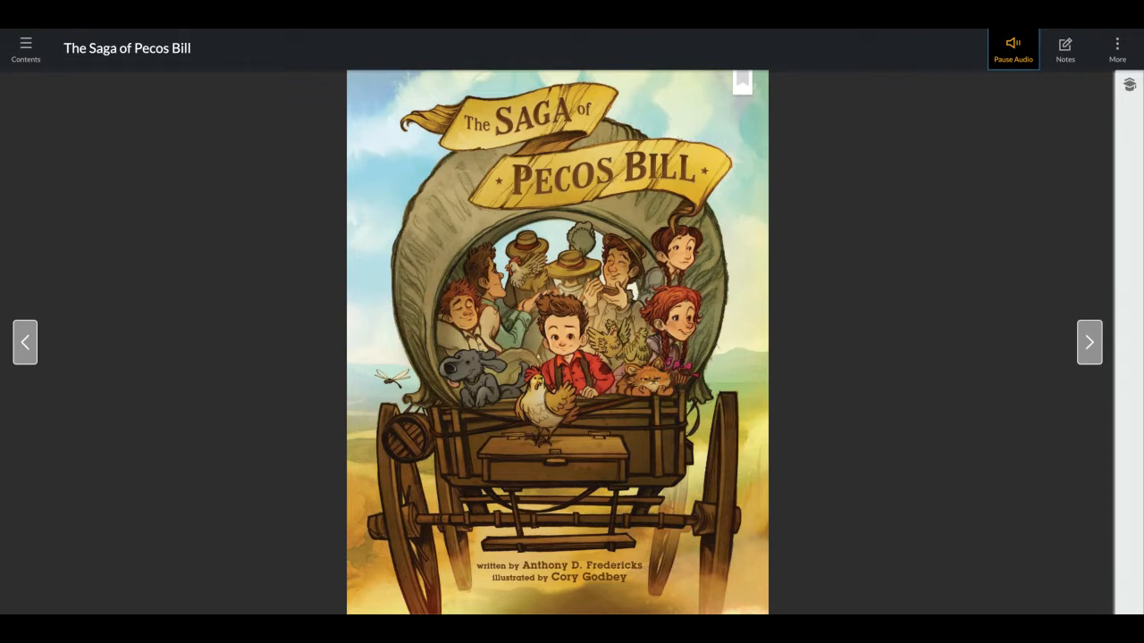
{"action": "mouse_move", "coordinate": [961, 54]}
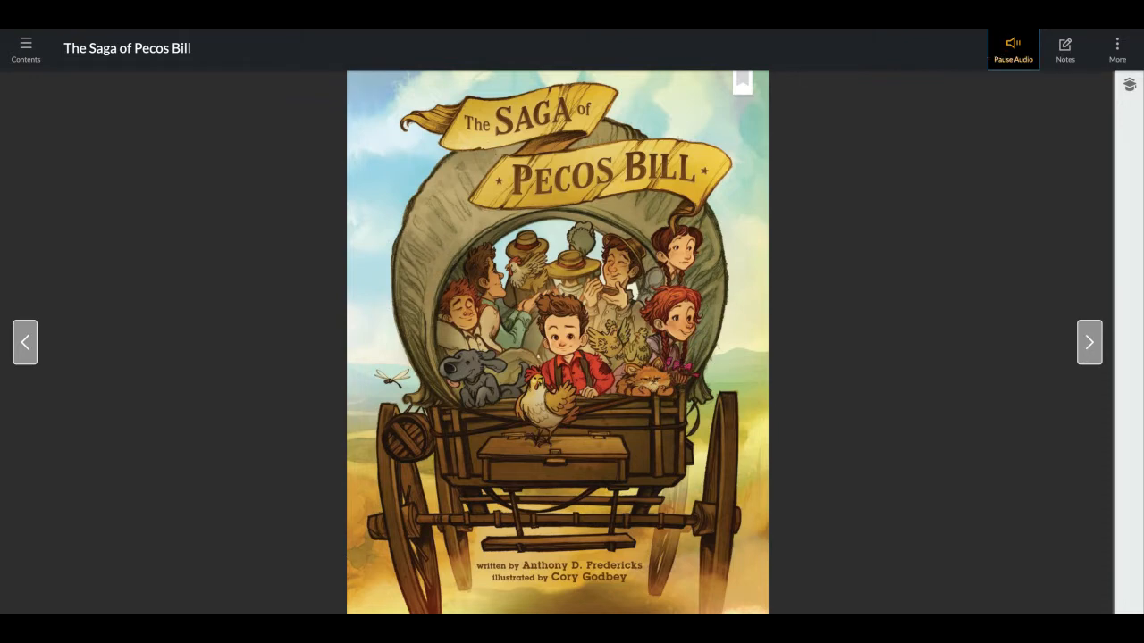
- Stop the read-aloud on the cover of The Saga of Pecos Bill
{"action": "left_click", "coordinate": [1011, 48]}
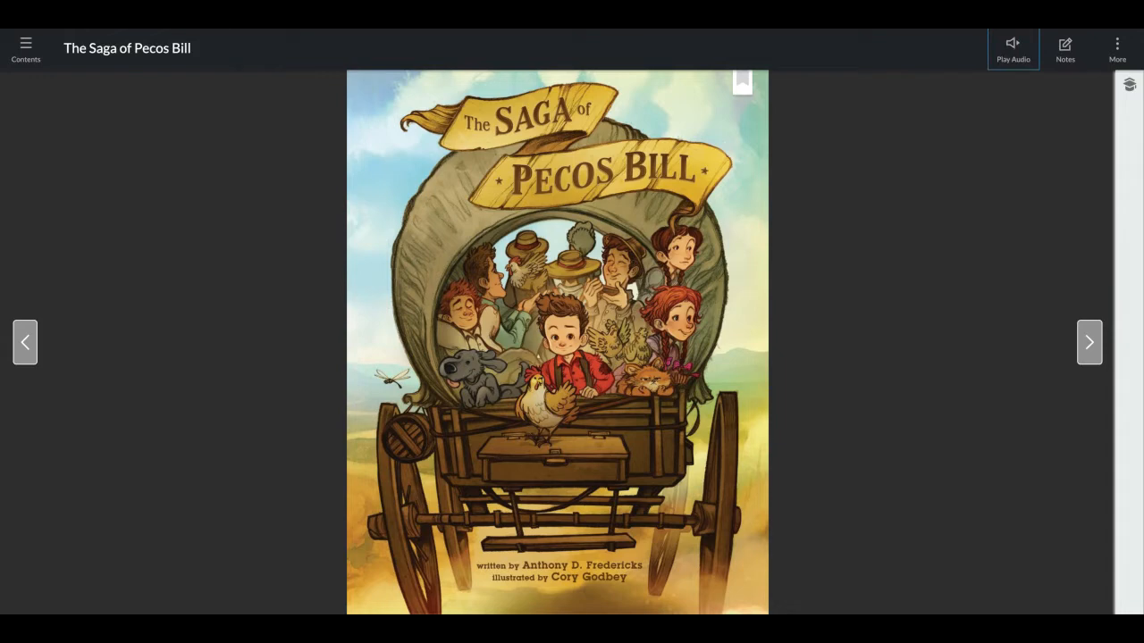
- Turn to the play's first spread, pages 298–299, and start the narration
{"action": "left_click", "coordinate": [1090, 341]}
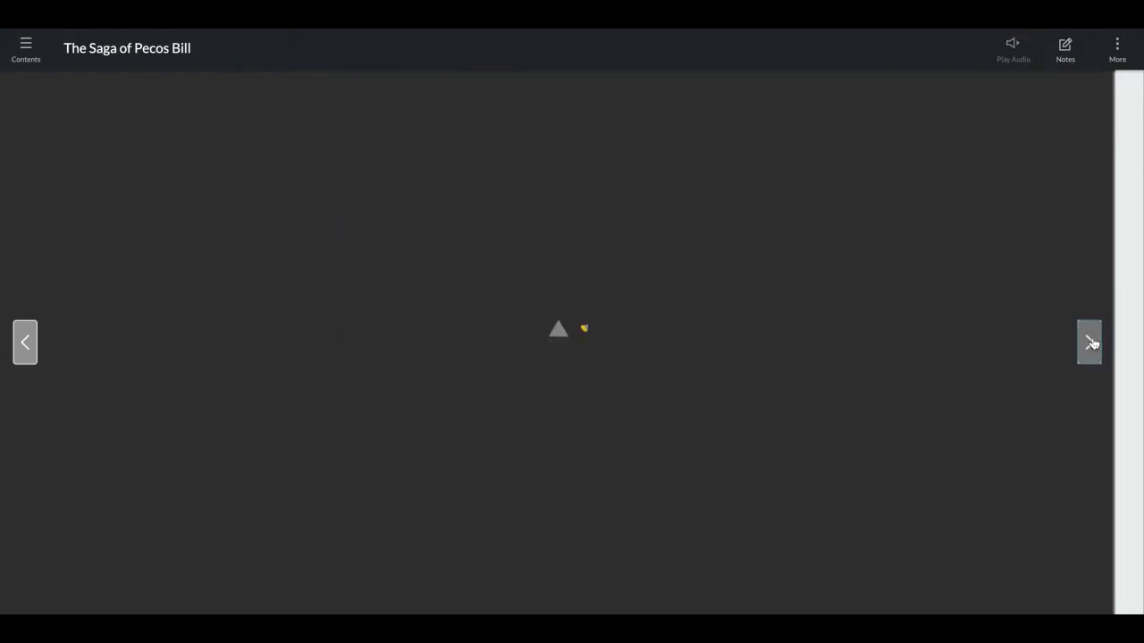
{"action": "left_click", "coordinate": [1088, 341]}
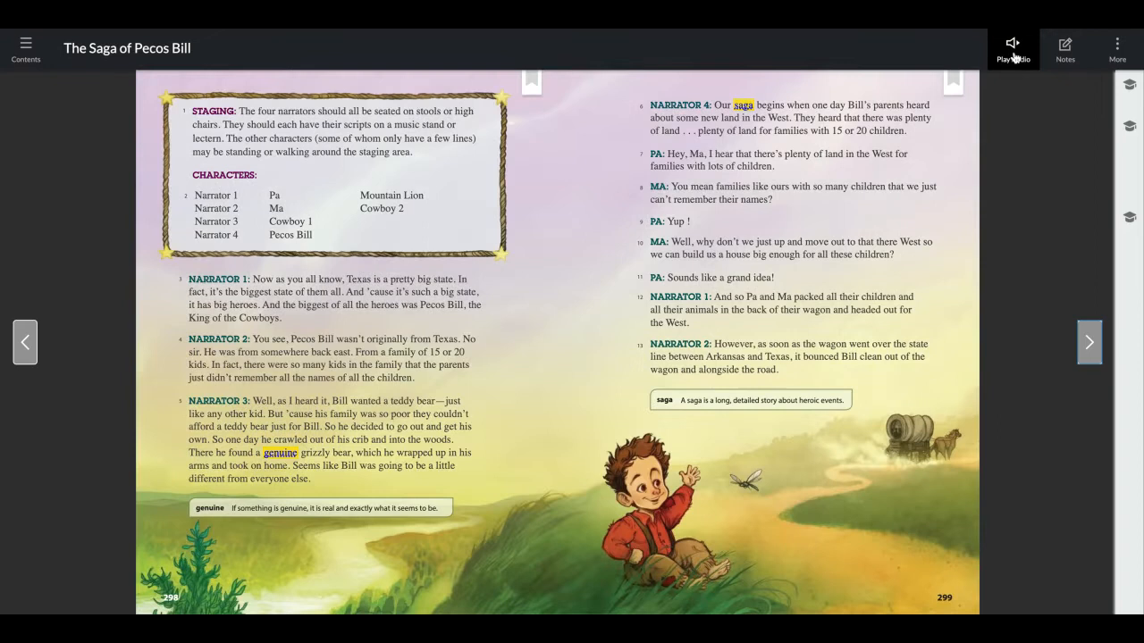
{"action": "left_click", "coordinate": [1011, 48]}
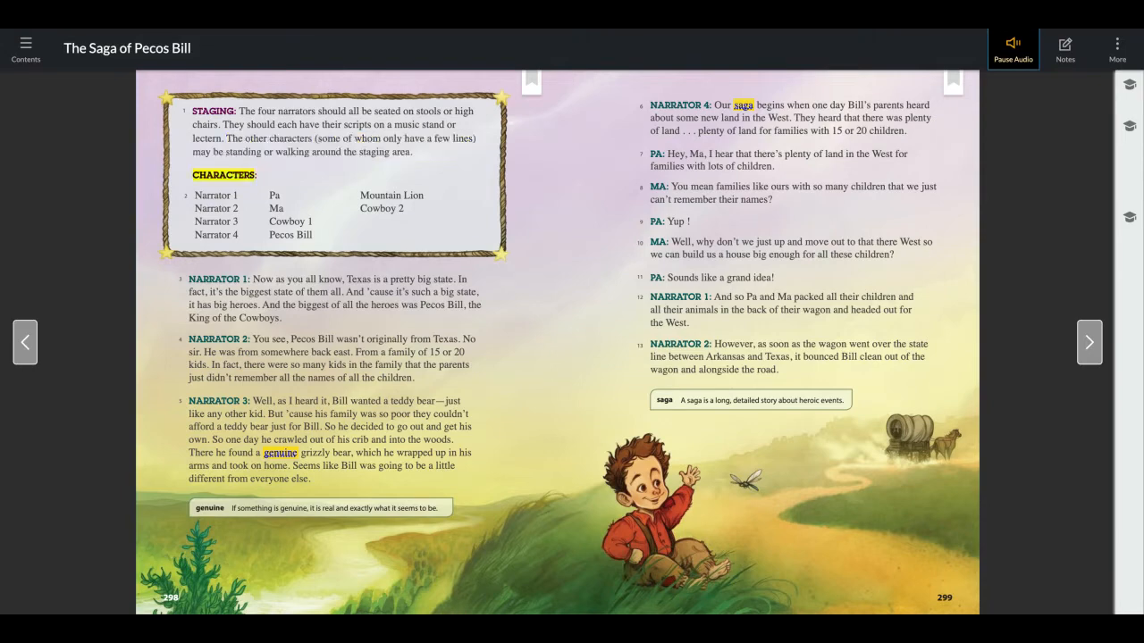
- Highlight each character name on page 298 as the narration speaks it
{"action": "double_click", "coordinate": [215, 194]}
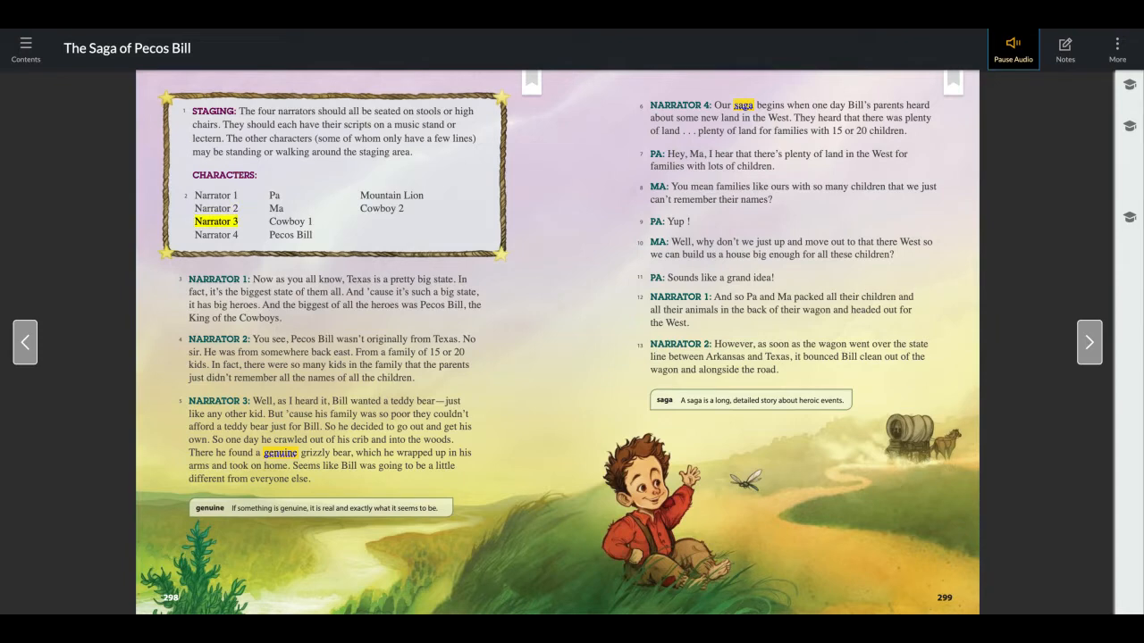
{"action": "left_click", "coordinate": [214, 234]}
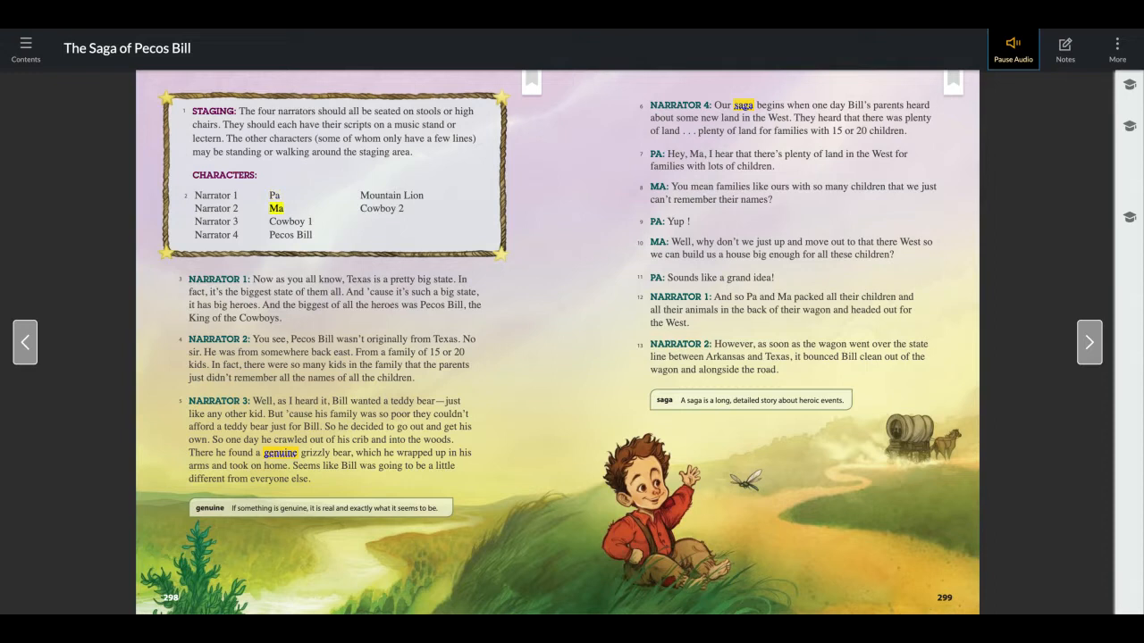
{"action": "double_click", "coordinate": [289, 222]}
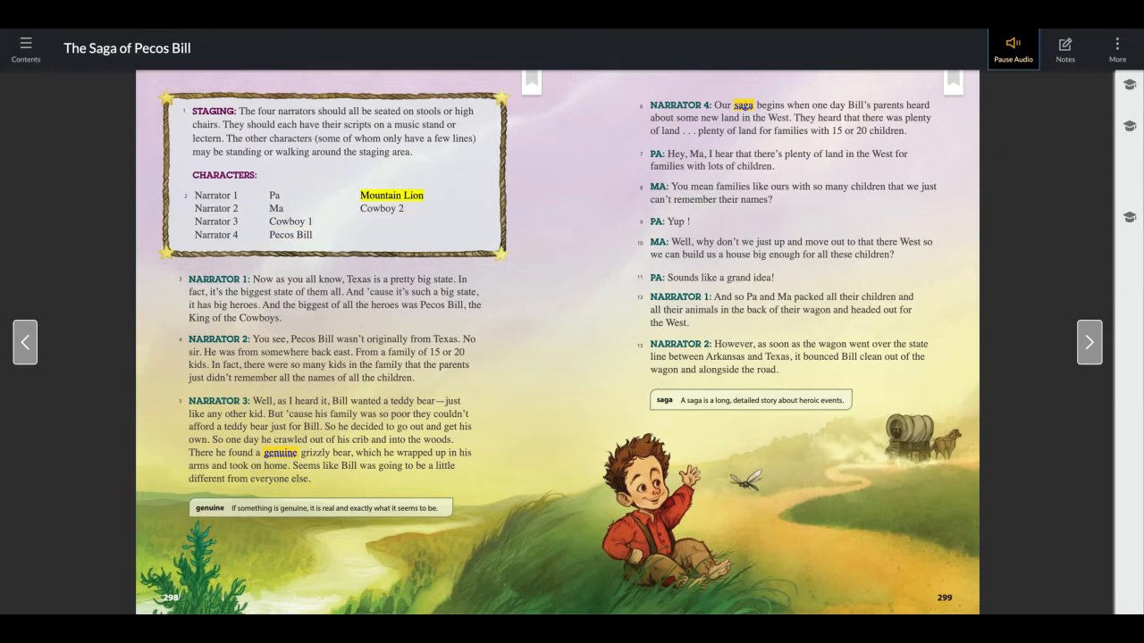
{"action": "double_click", "coordinate": [382, 207]}
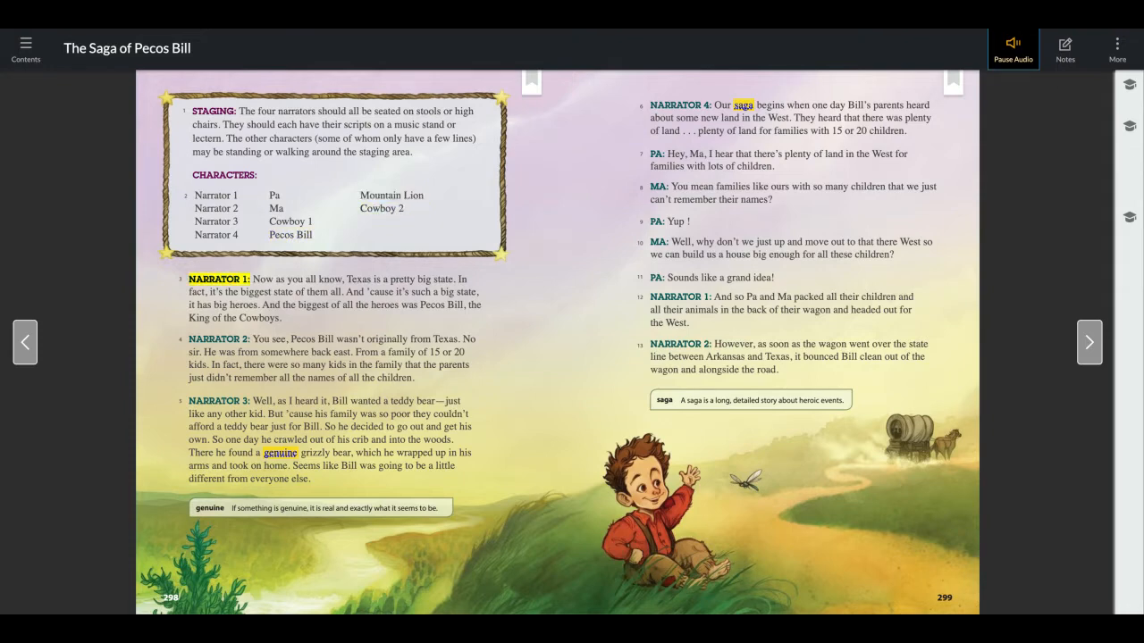
- Let narration run through the narrator lines to Pa's first line on page 299
{"action": "left_click", "coordinate": [354, 279]}
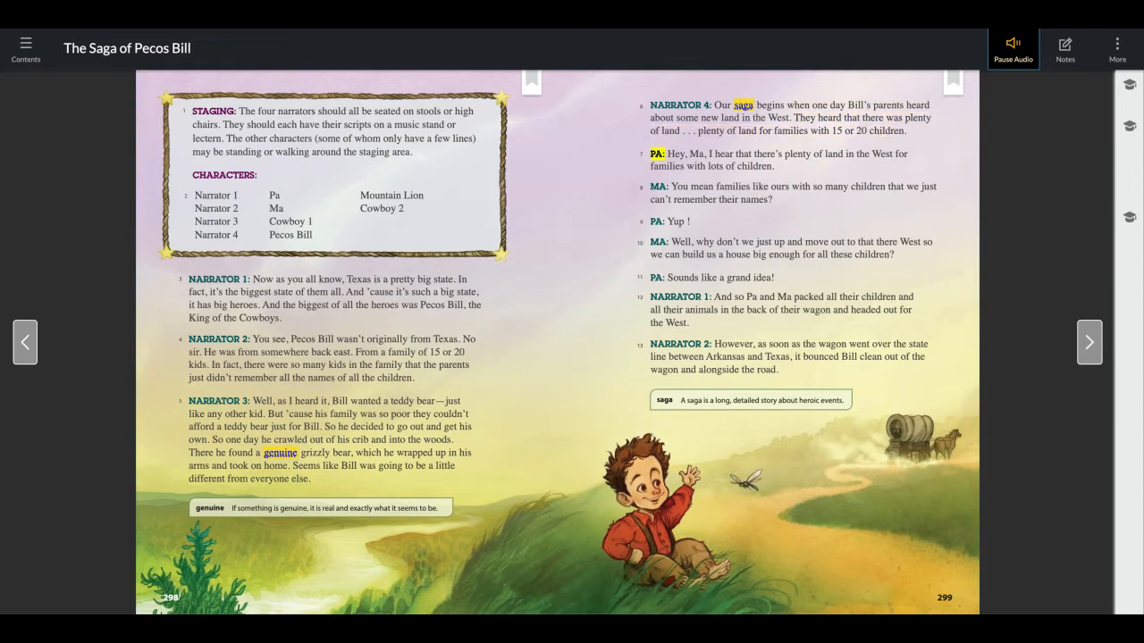
- After the saga definition is read, stop narration and turn to pages 300–301
{"action": "left_click", "coordinate": [777, 159]}
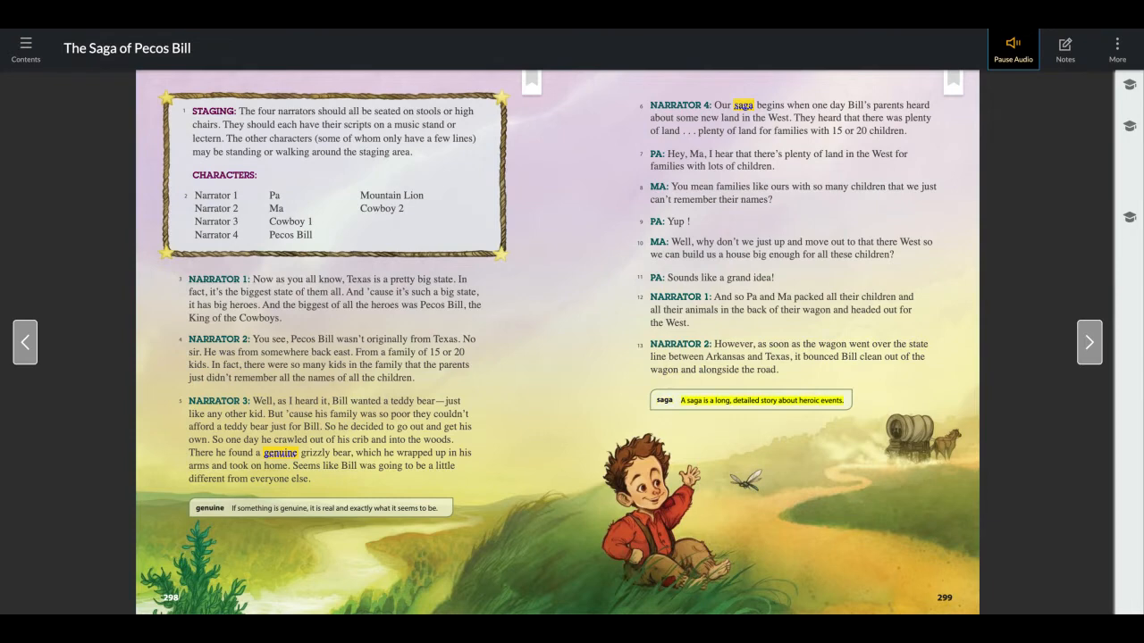
{"action": "left_click", "coordinate": [1011, 49]}
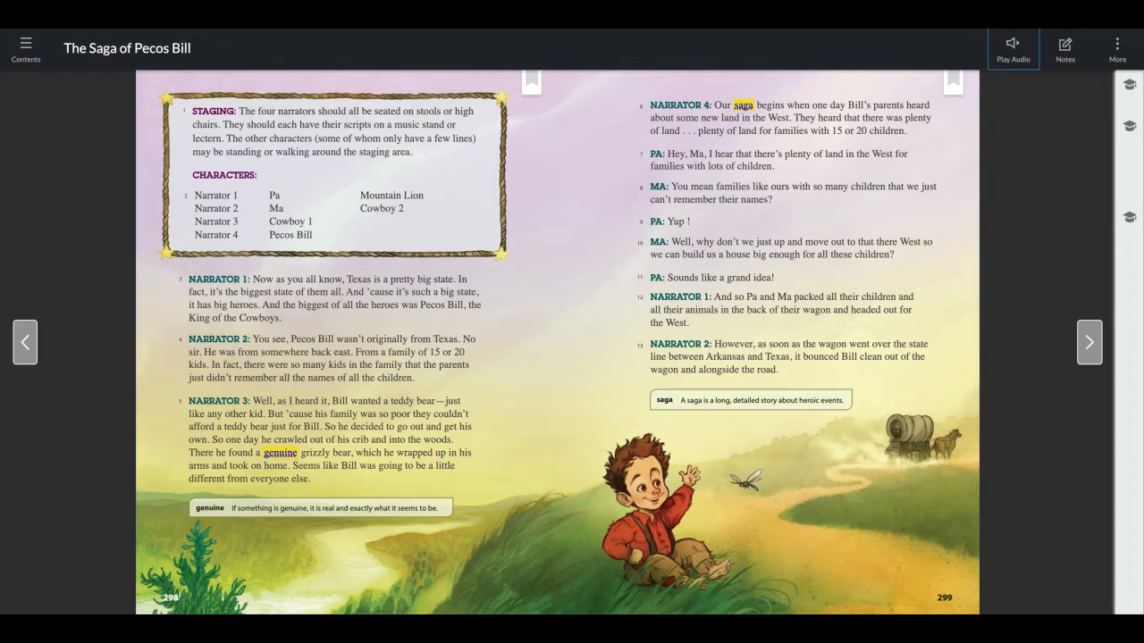
{"action": "left_click", "coordinate": [1090, 341]}
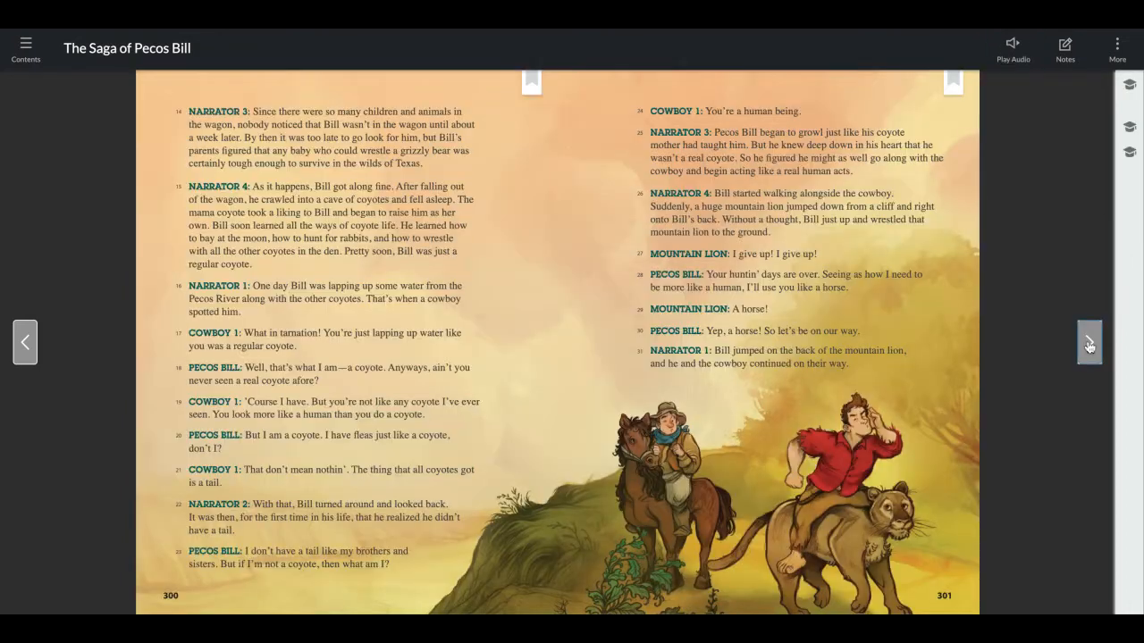
- Narrate pages 300–301 through Narrator 1's last line, then turn to pages 302–303
{"action": "left_click", "coordinate": [1012, 47]}
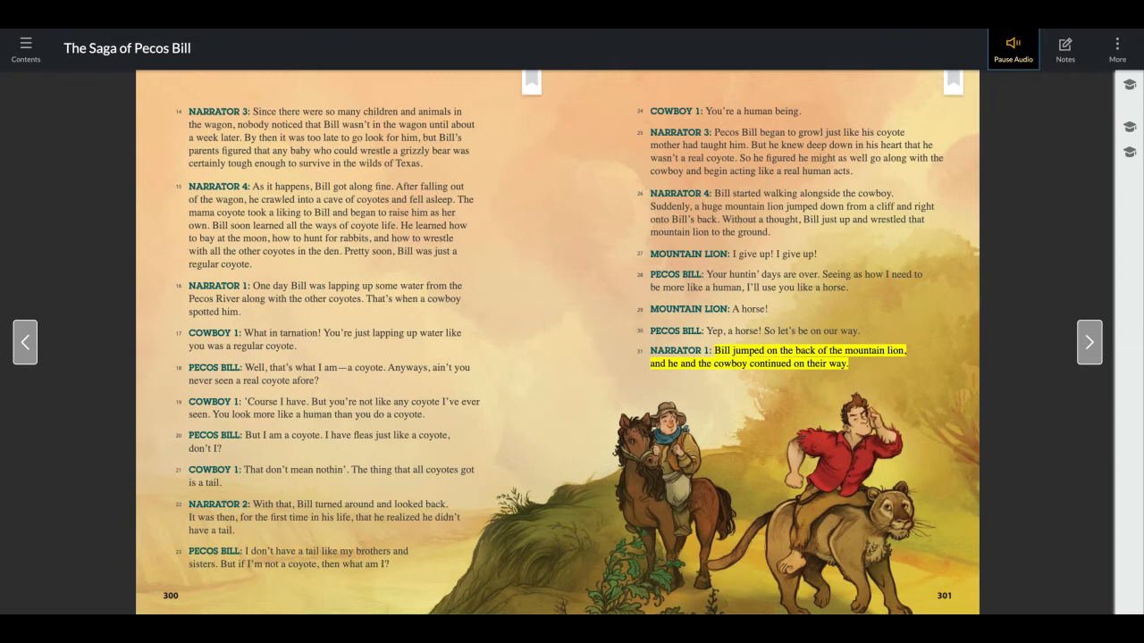
{"action": "left_click", "coordinate": [1011, 48]}
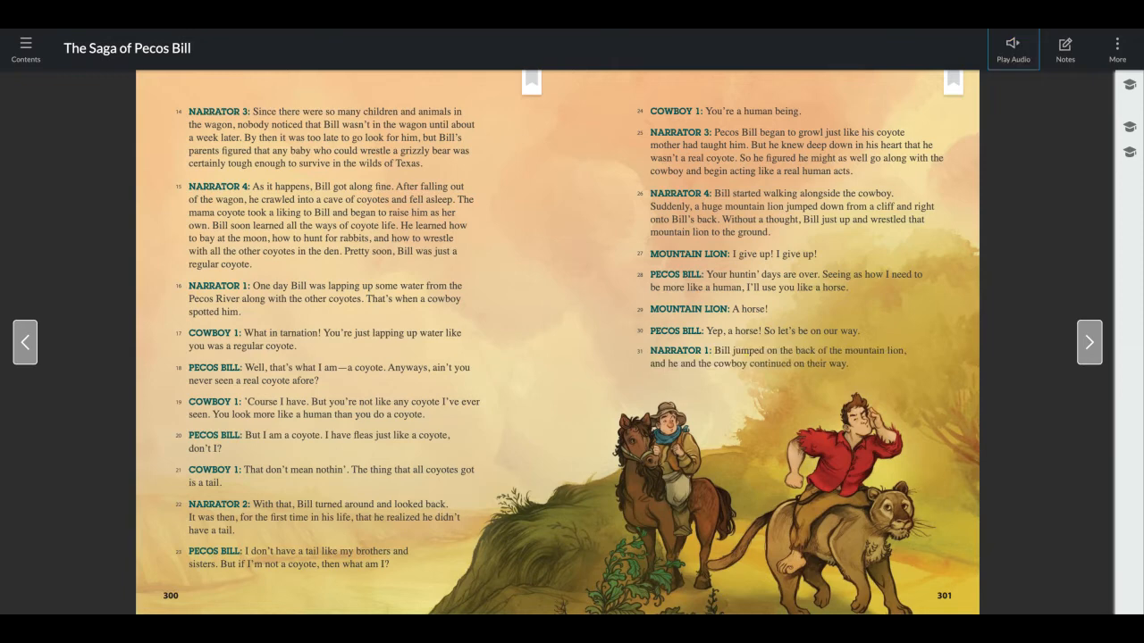
{"action": "left_click", "coordinate": [1090, 341]}
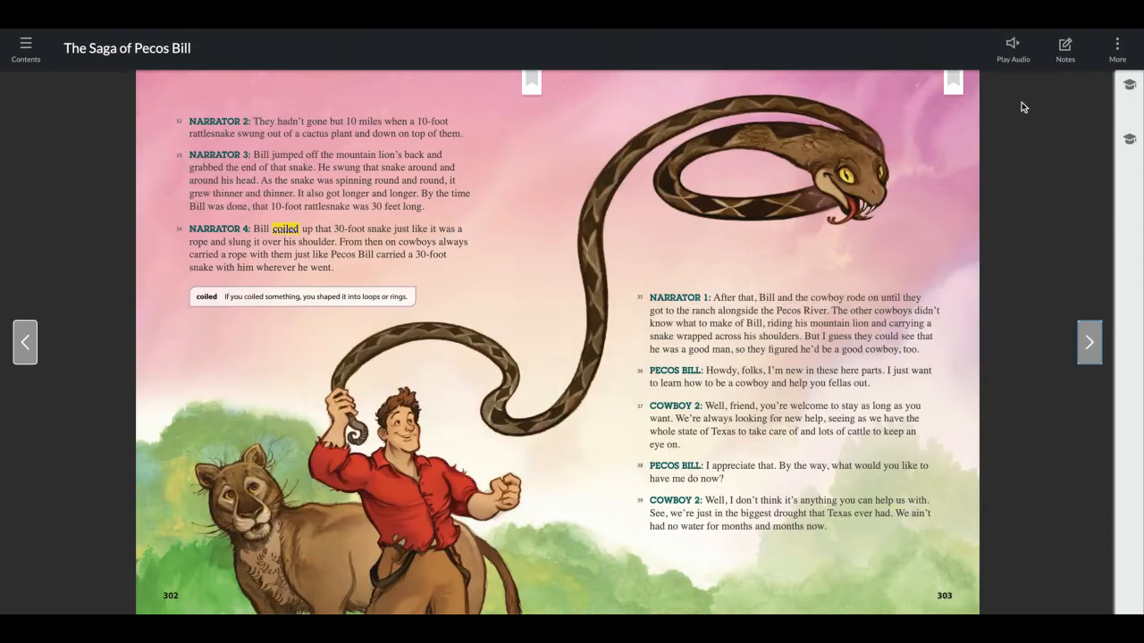
- Narrate pages 302–303 through Cowboy 2's drought line, then stop the audio
{"action": "left_click", "coordinate": [1011, 45]}
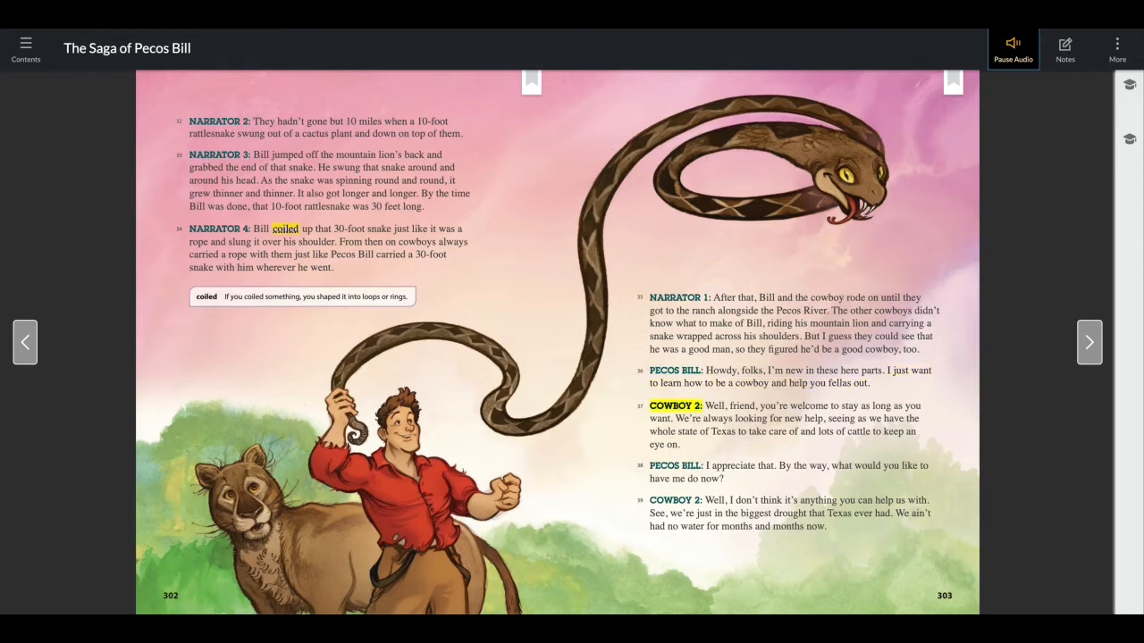
{"action": "left_click", "coordinate": [796, 406]}
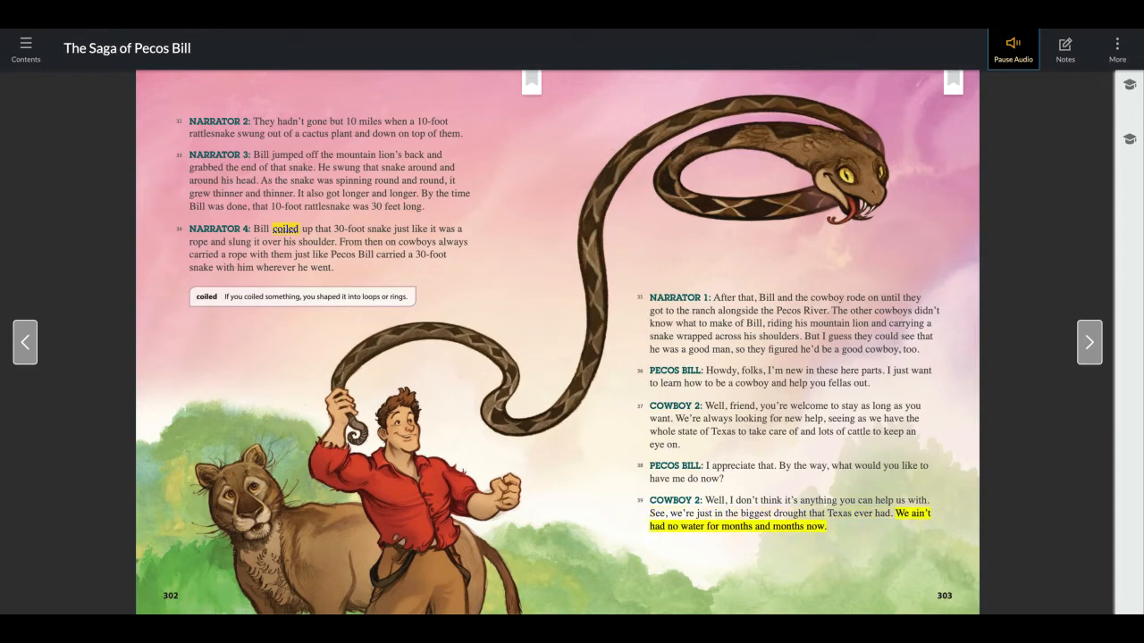
{"action": "left_click", "coordinate": [1011, 48]}
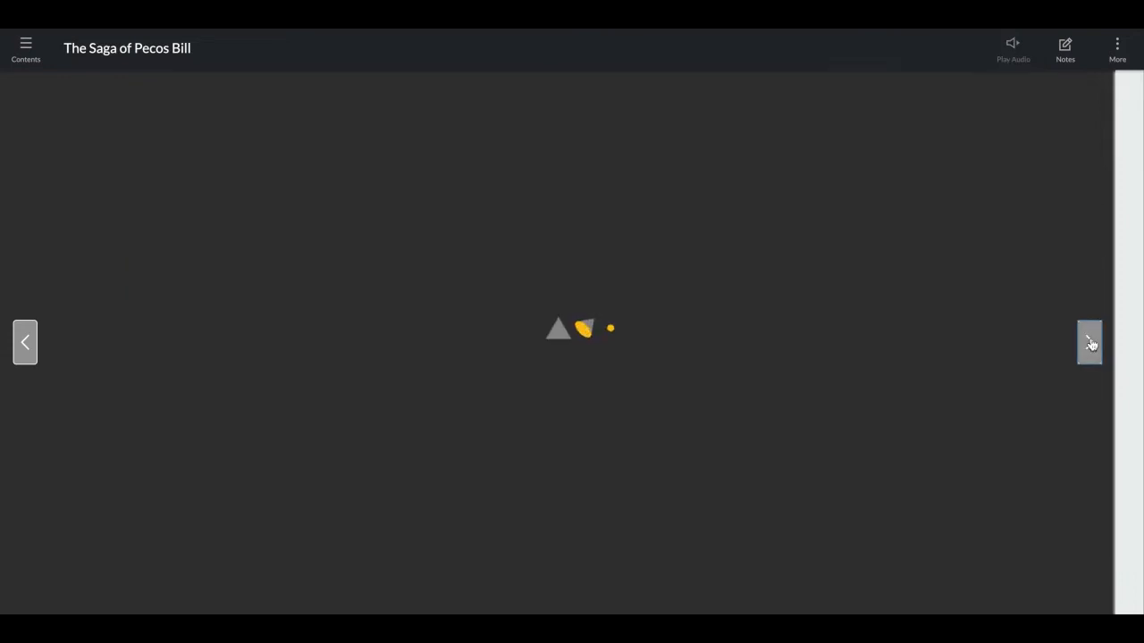
- Turn to pages 304–305, narrate through Narrator 4's tornado line, then stop
{"action": "left_click", "coordinate": [1090, 341]}
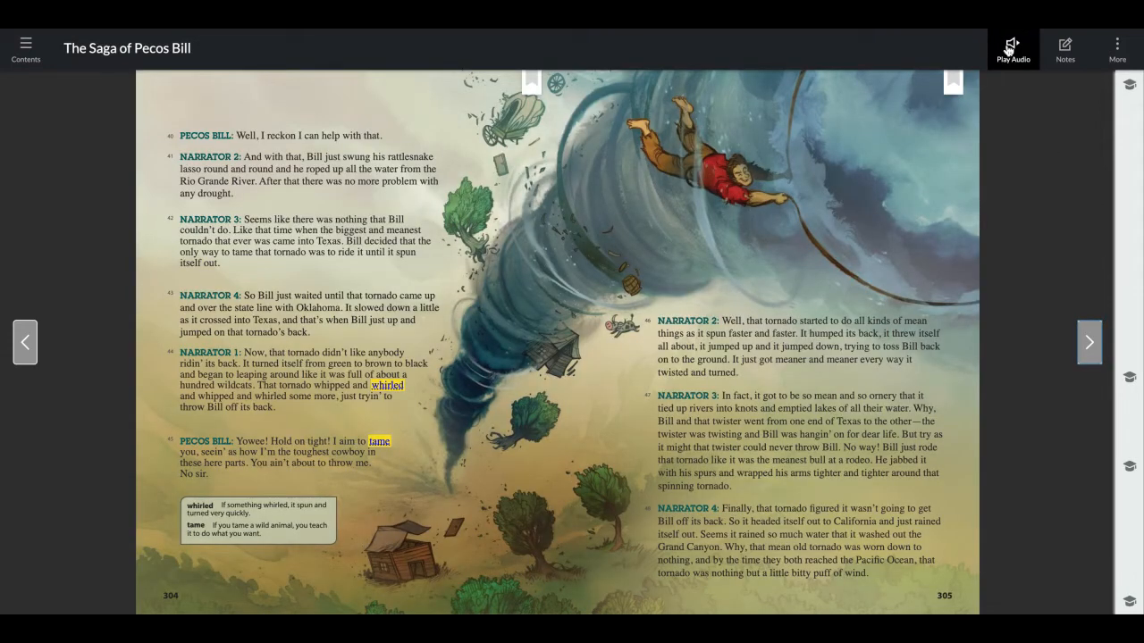
{"action": "left_click", "coordinate": [1011, 48]}
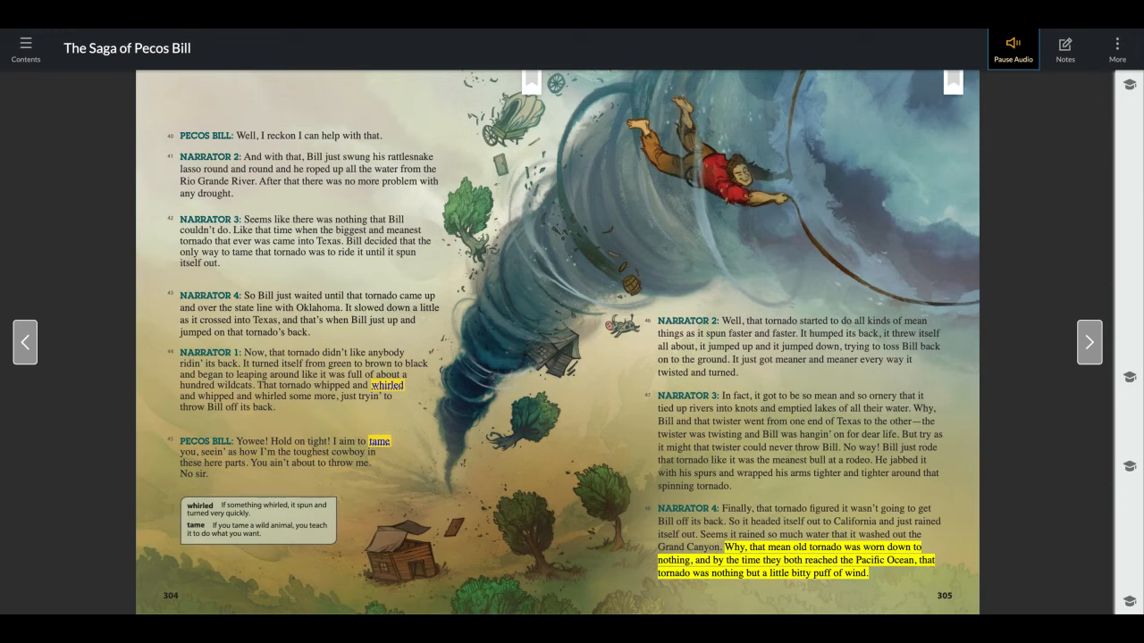
{"action": "left_click", "coordinate": [1011, 48]}
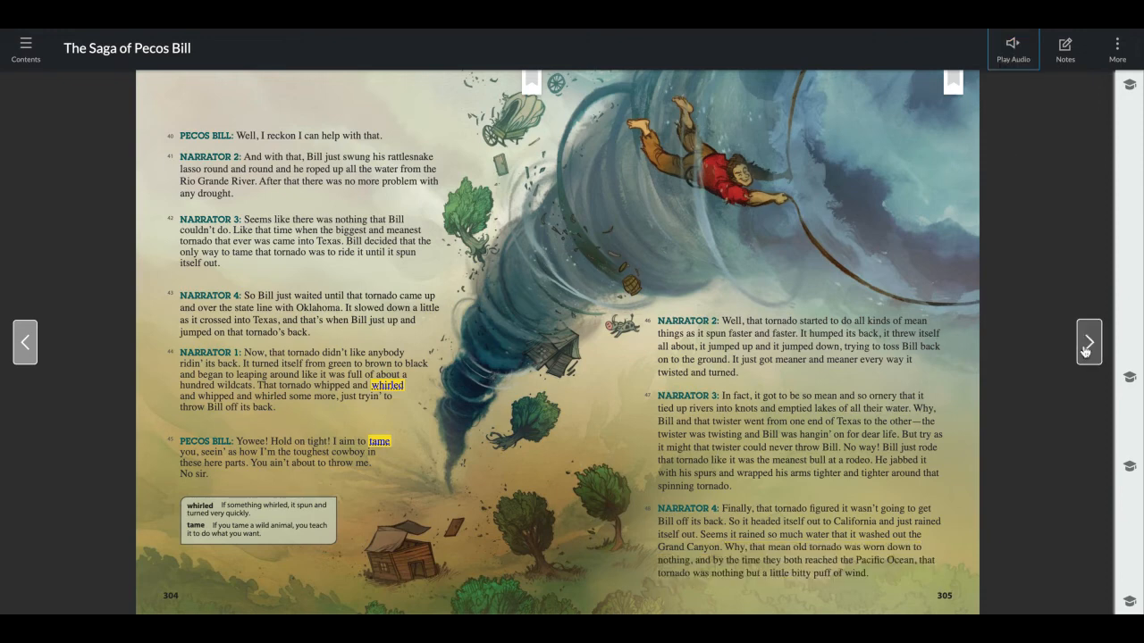
- Turn to page 306 and start narration from Narrator 1's first line
{"action": "left_click", "coordinate": [1088, 341]}
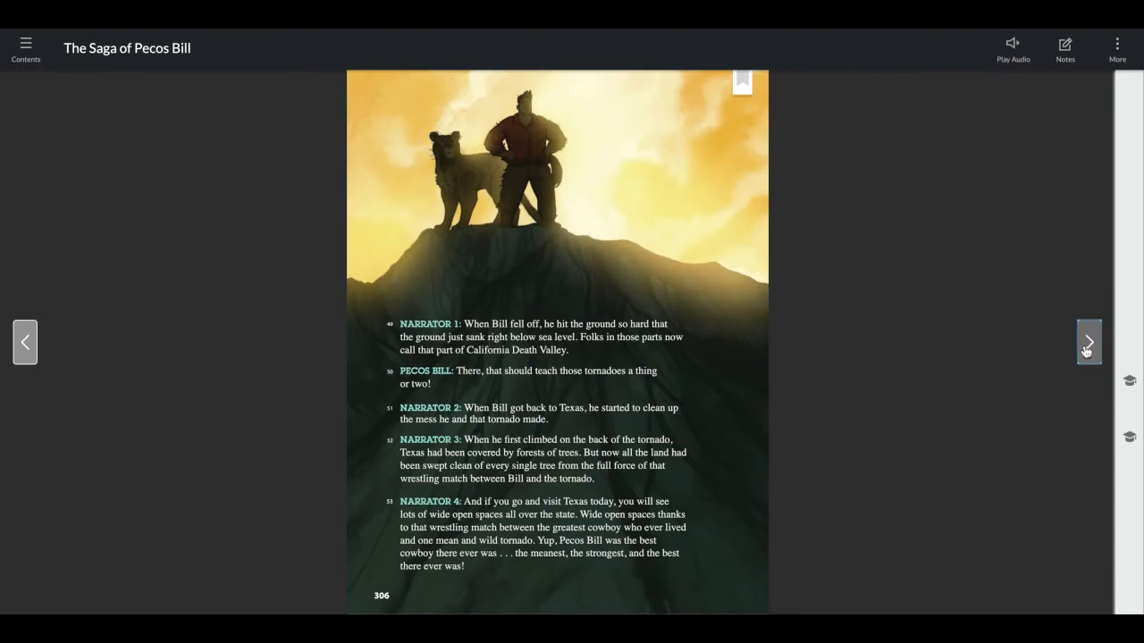
{"action": "left_click", "coordinate": [1012, 47]}
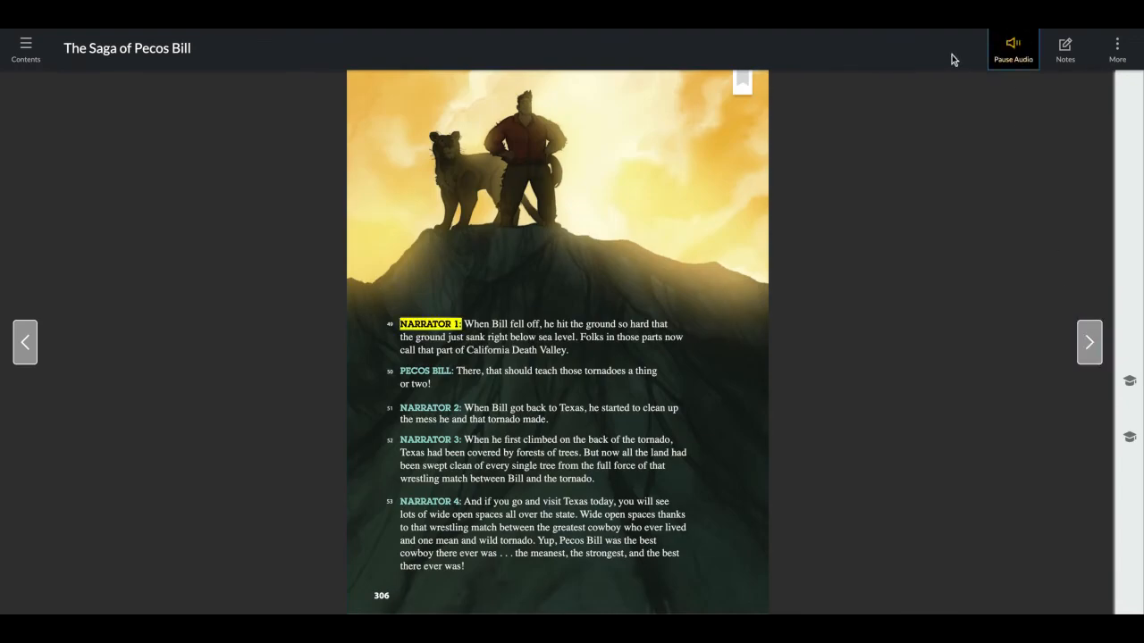